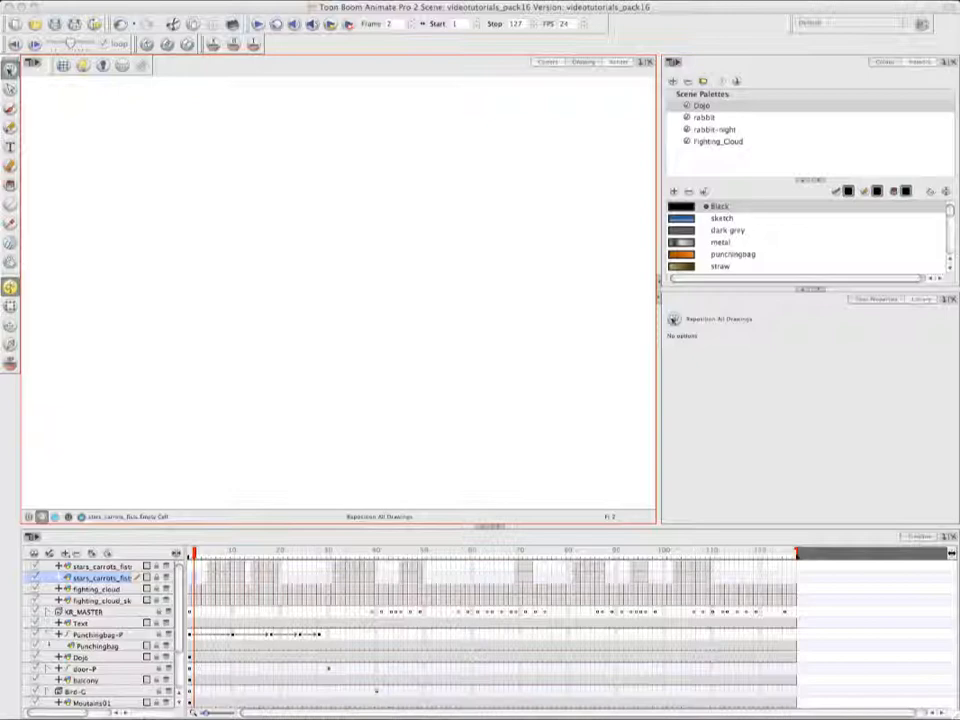
mouse_move(504, 308)
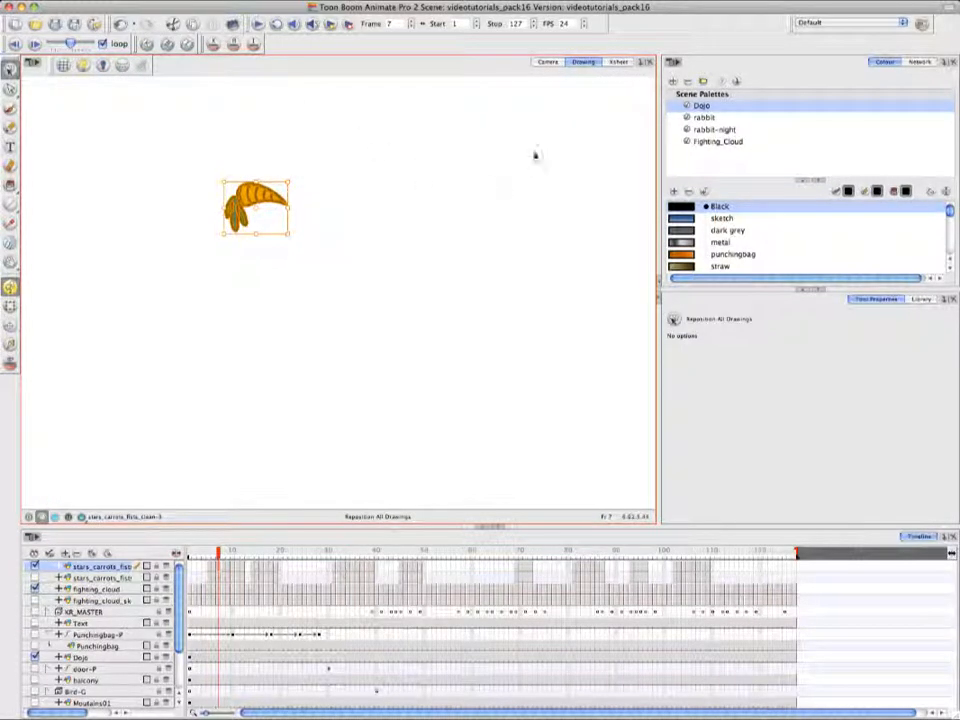
View the carrot against the dojo in Camera view, return to Drawing view, then switch to the Xsheet
click(548, 60)
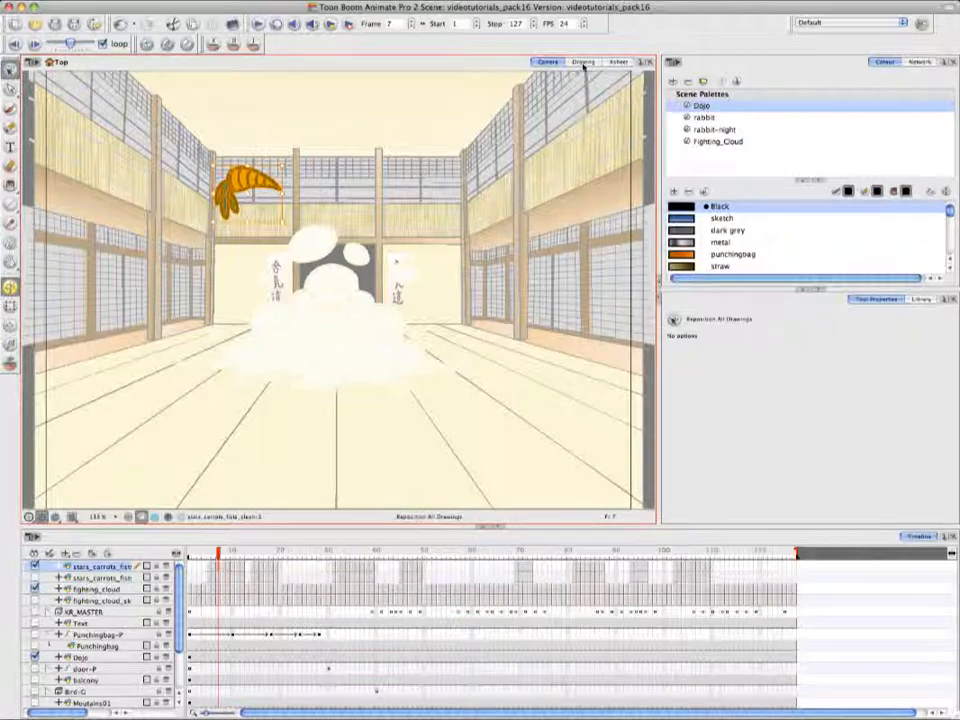
click(582, 60)
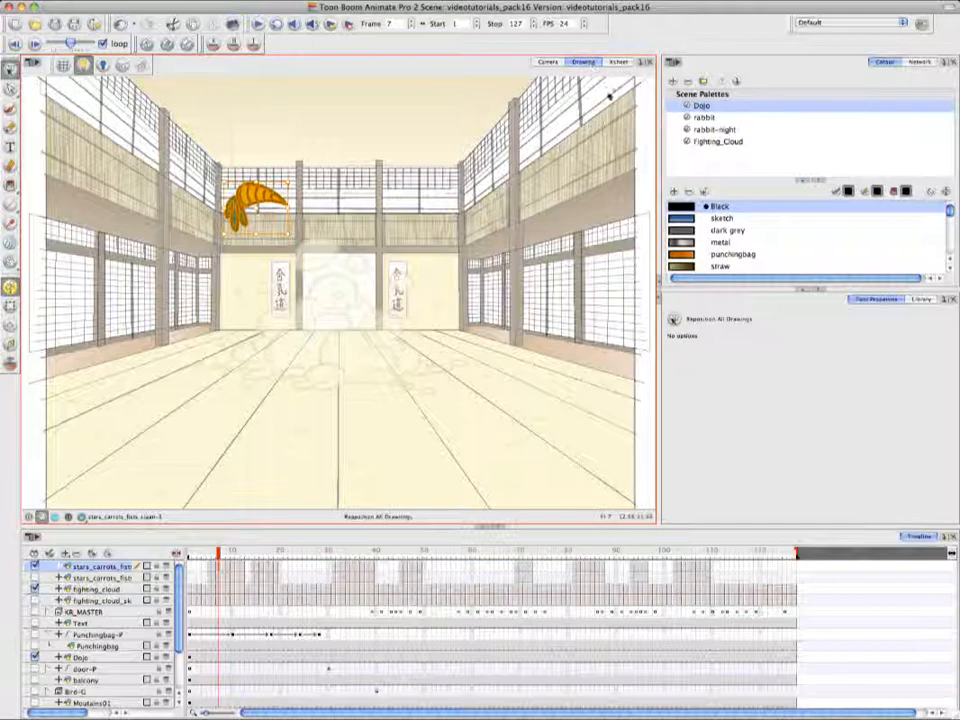
click(618, 60)
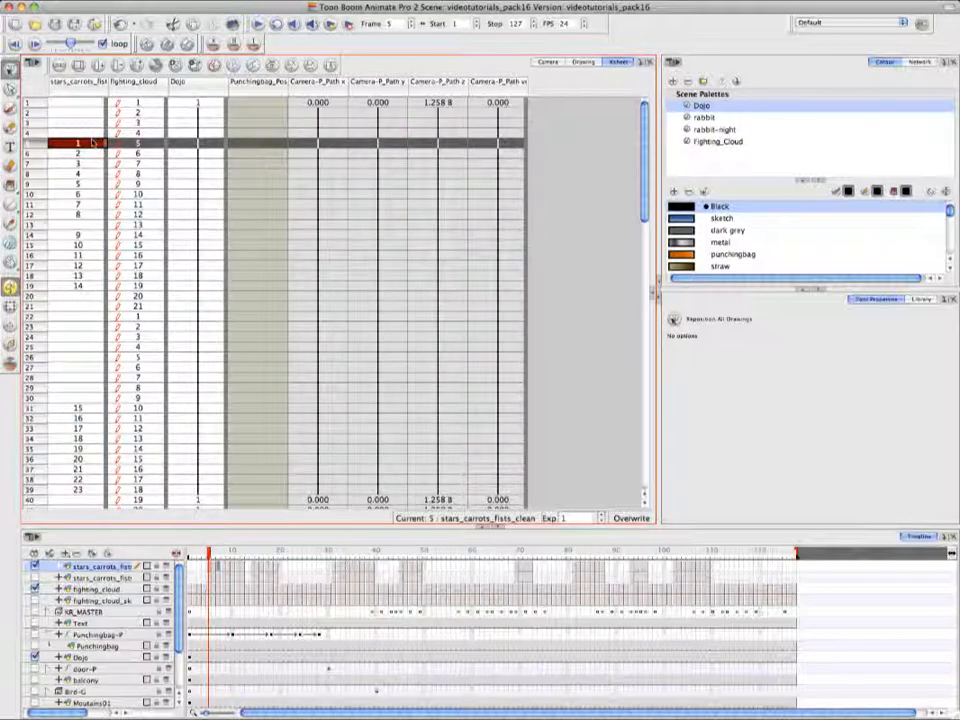
Mark the first carrot exposure cell as a Key Drawing via Mark Drawing As
right_click(80, 144)
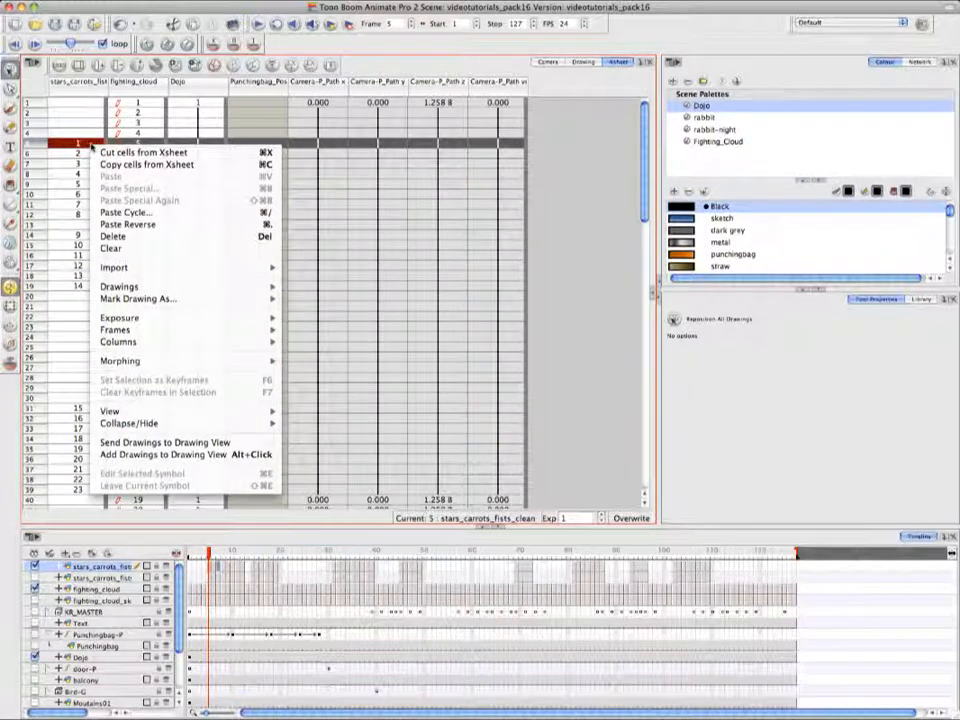
mouse_move(138, 298)
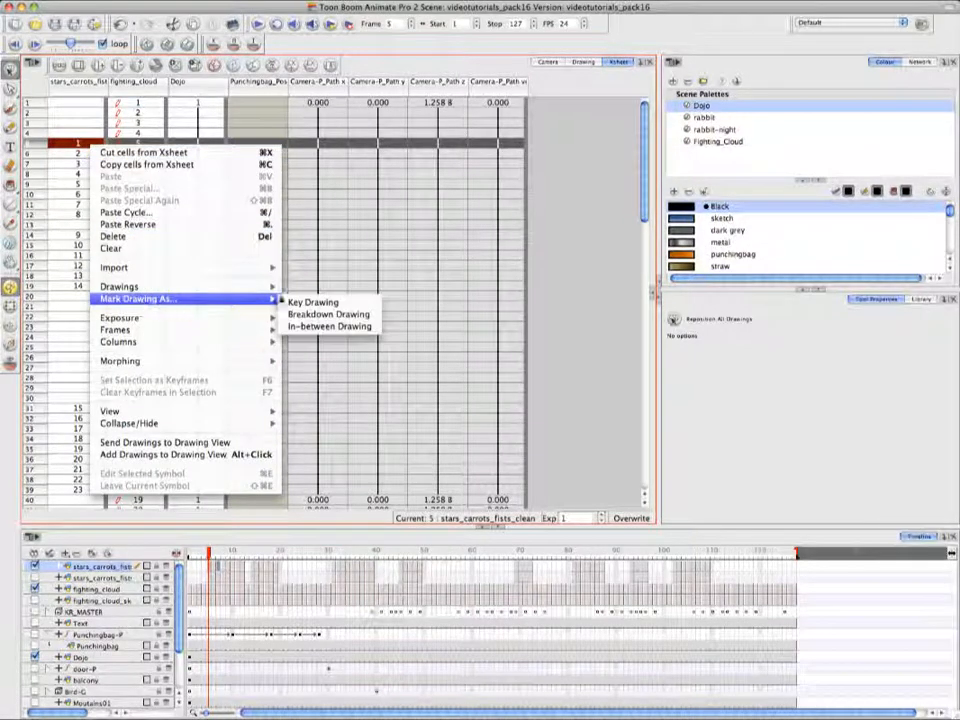
mouse_move(328, 314)
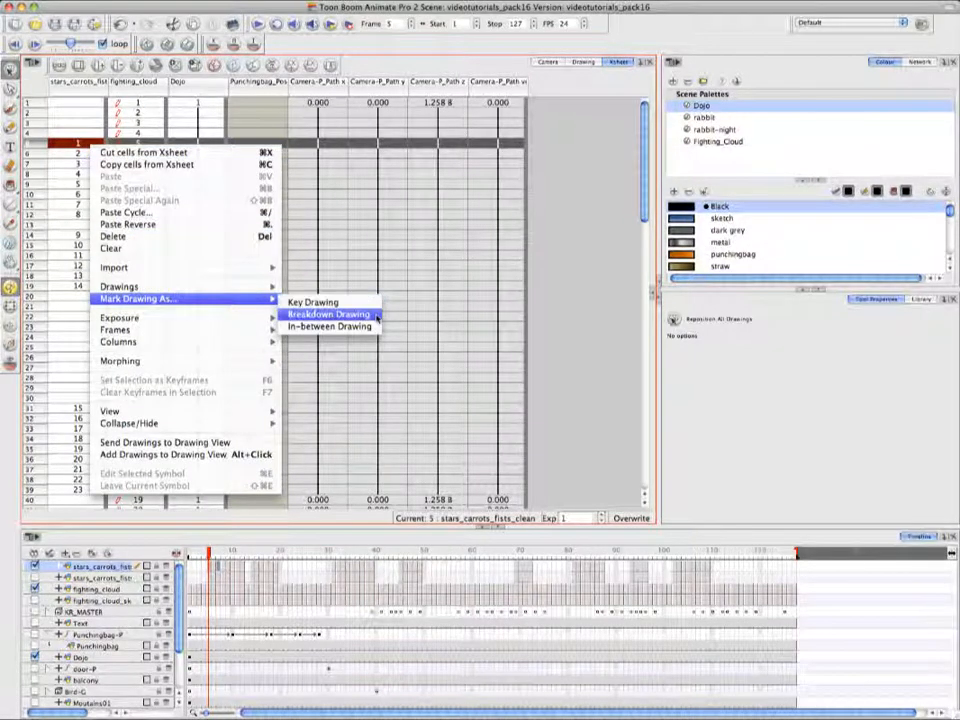
mouse_move(328, 326)
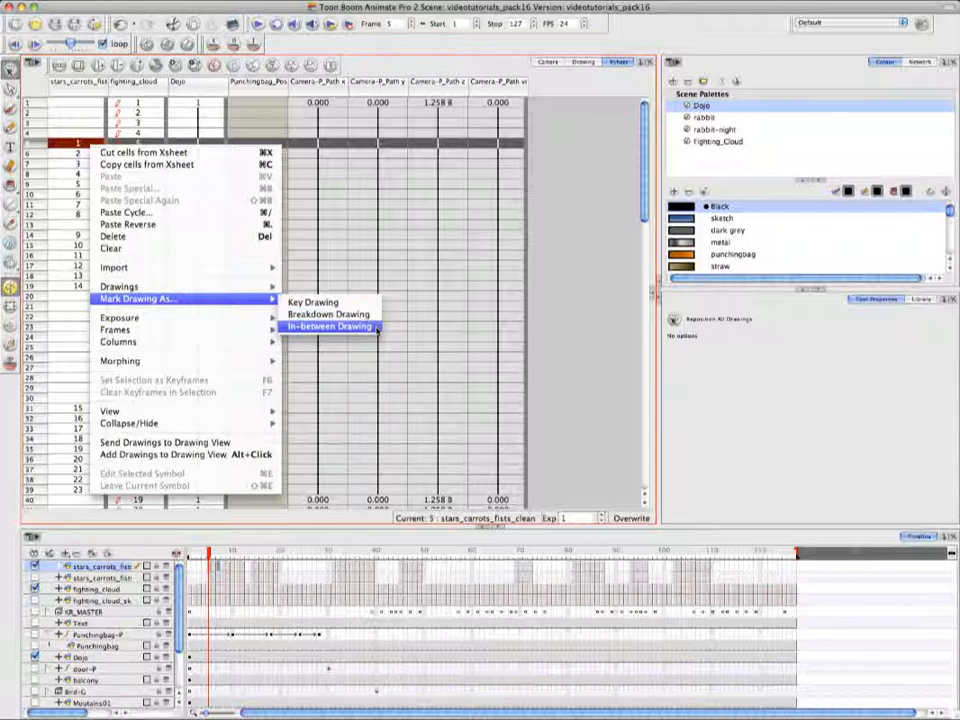
click(324, 328)
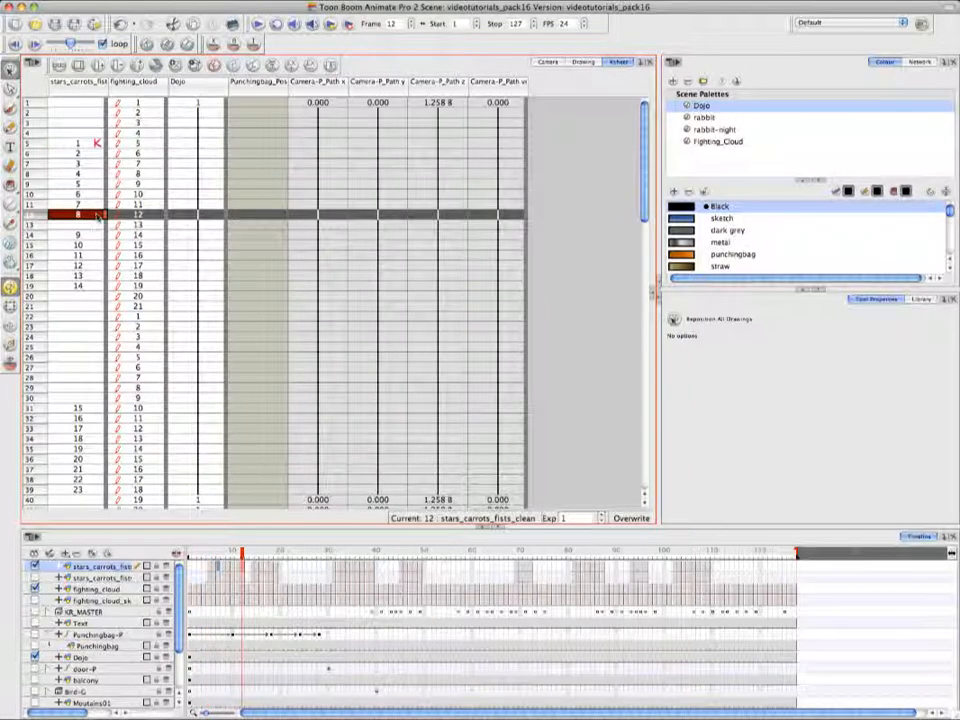
right_click(78, 214)
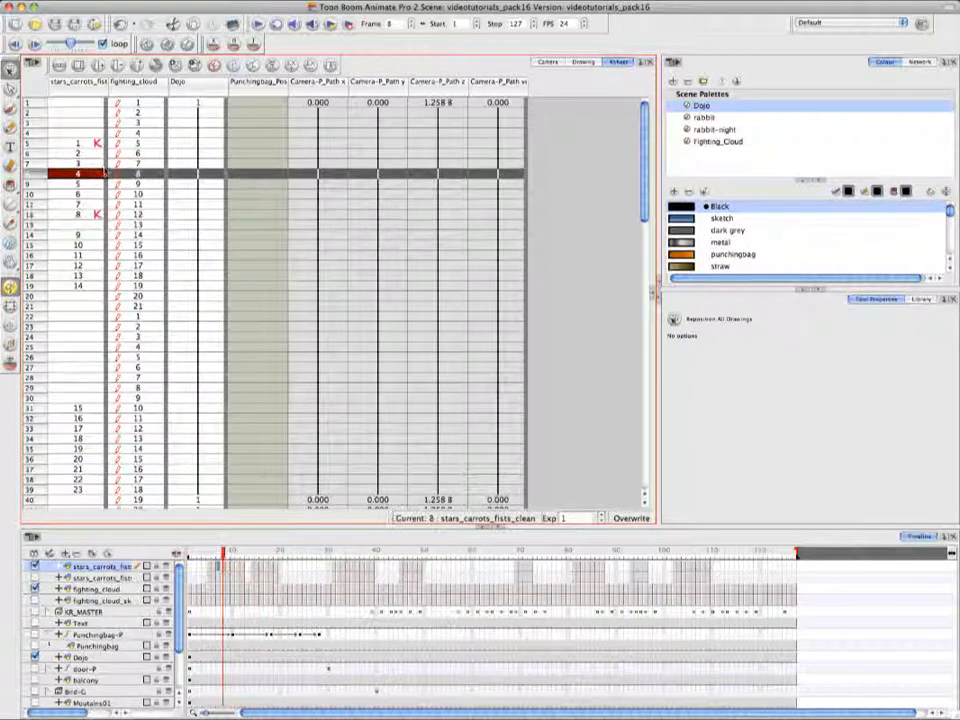
right_click(78, 172)
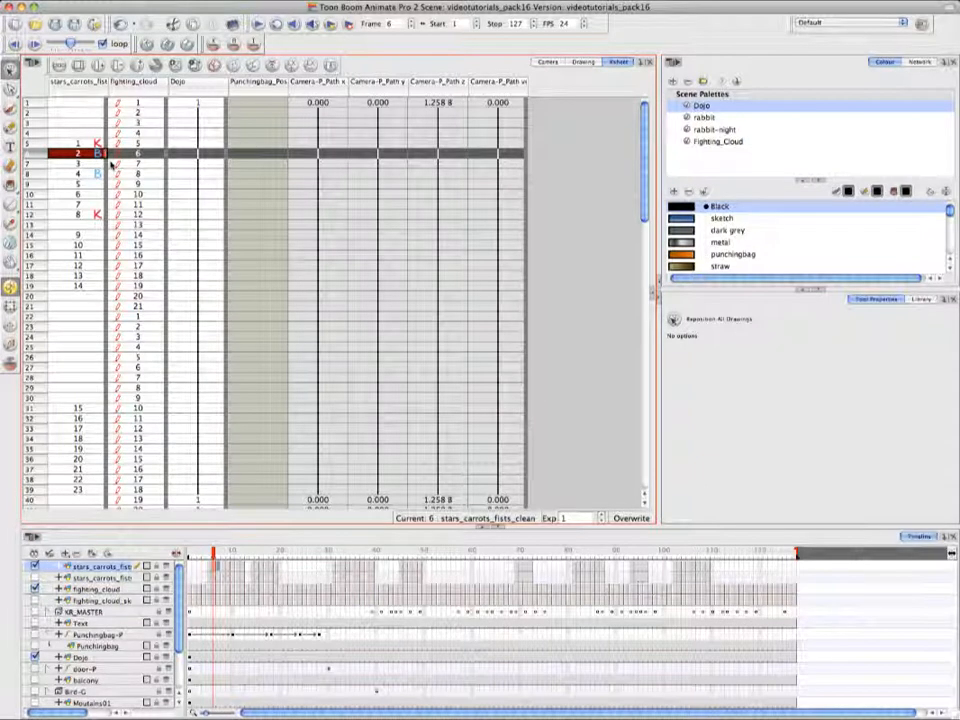
Mark the remaining chosen carrot cells as key/breakdown drawings and return to the Drawing view
right_click(76, 152)
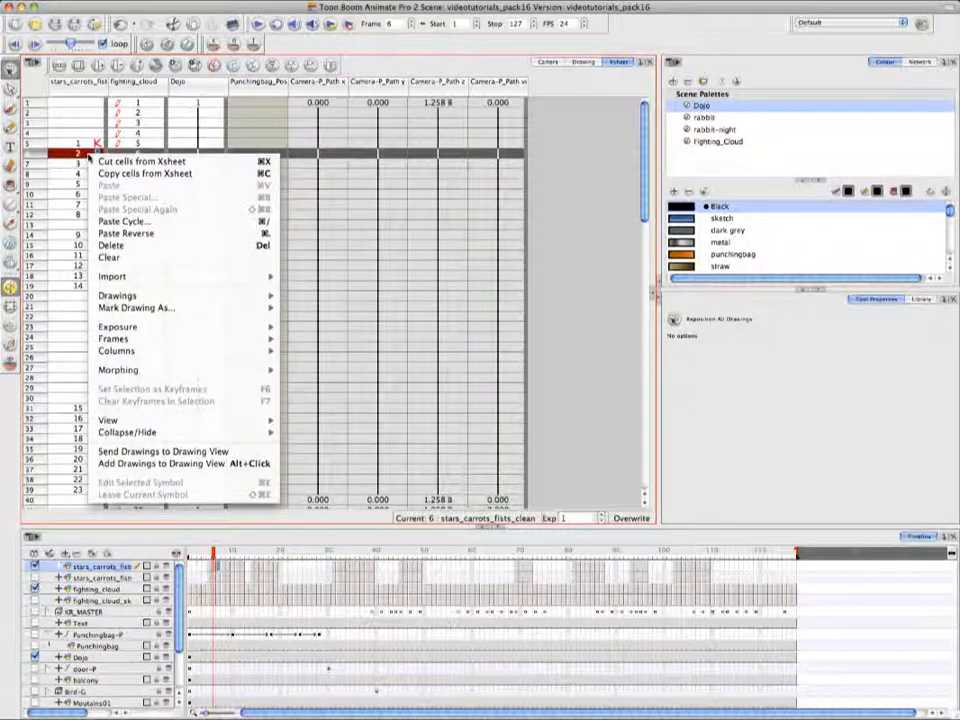
mouse_move(136, 308)
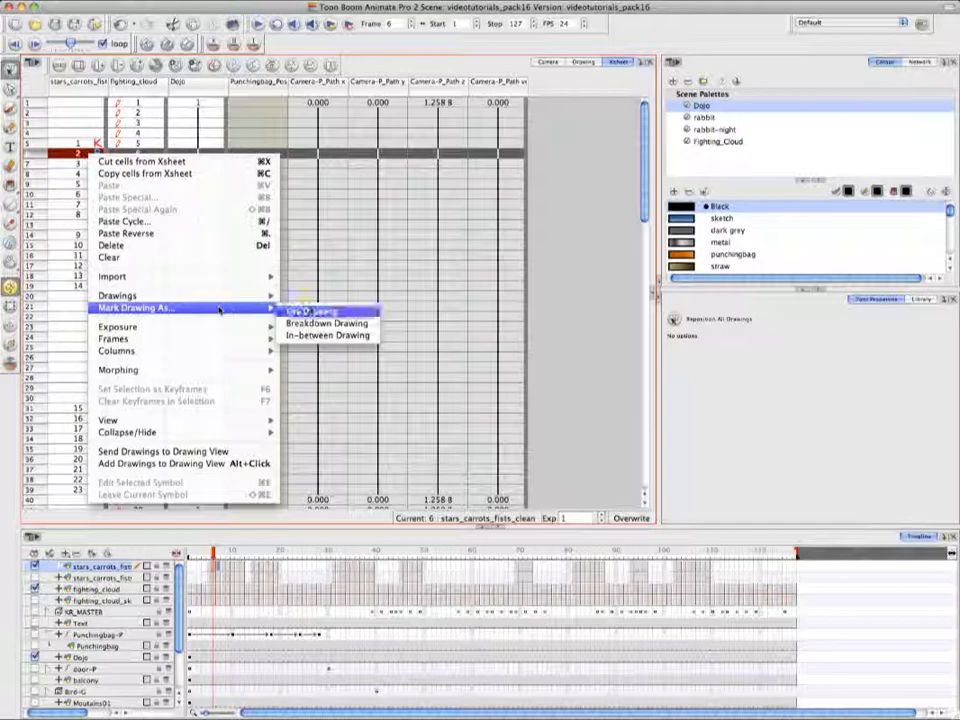
click(310, 312)
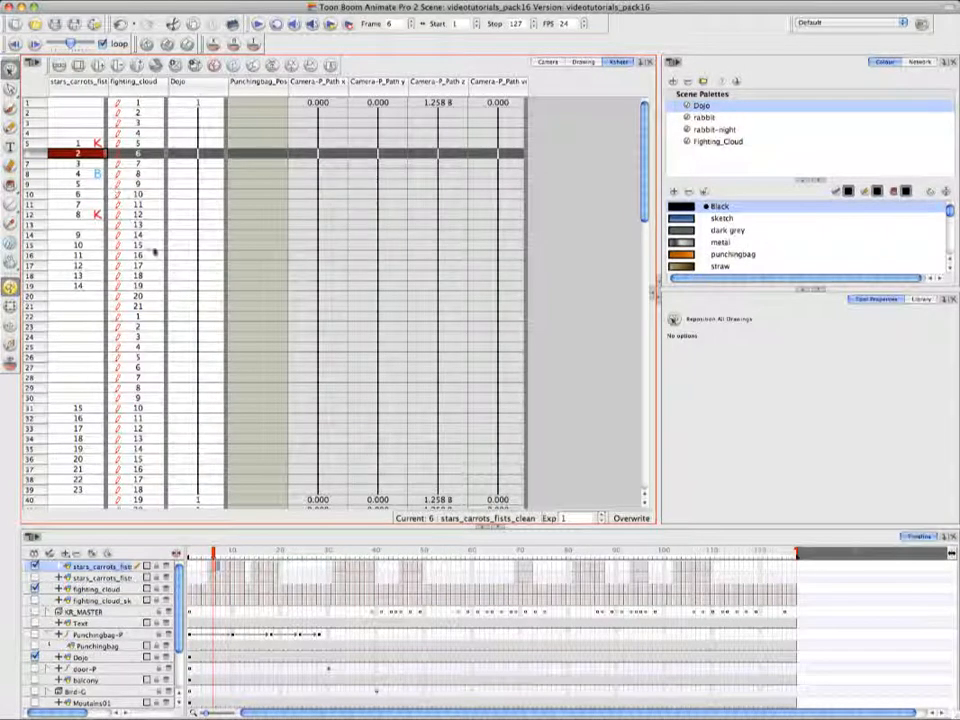
click(584, 60)
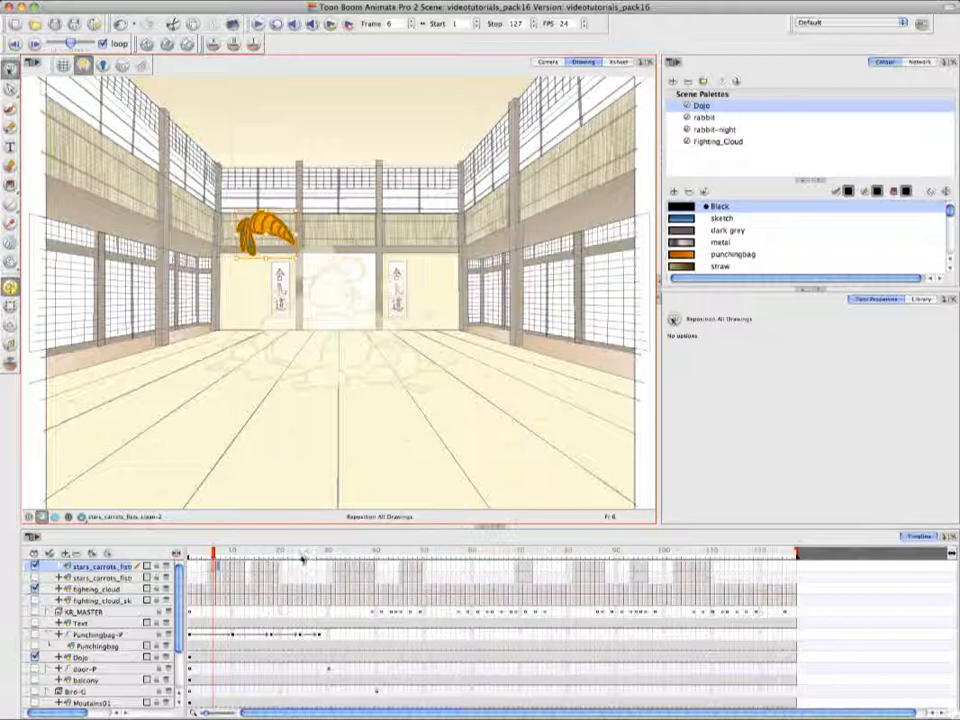
Create an empty drawing on the carrot layer at a later frame using Drawings > Create Empty Drawing
click(300, 556)
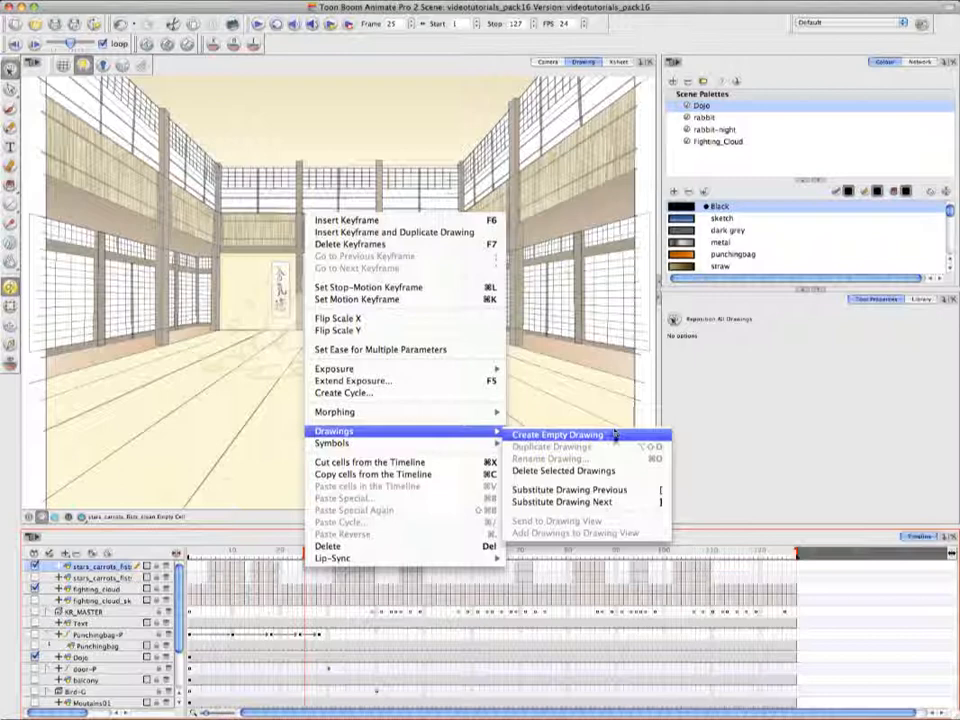
click(556, 434)
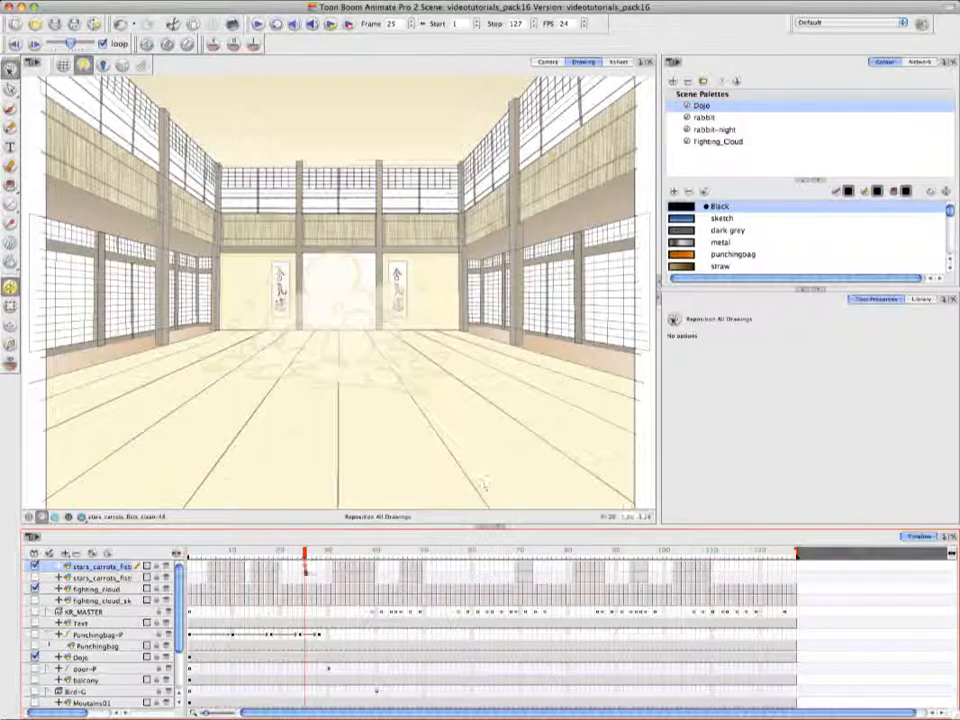
click(312, 552)
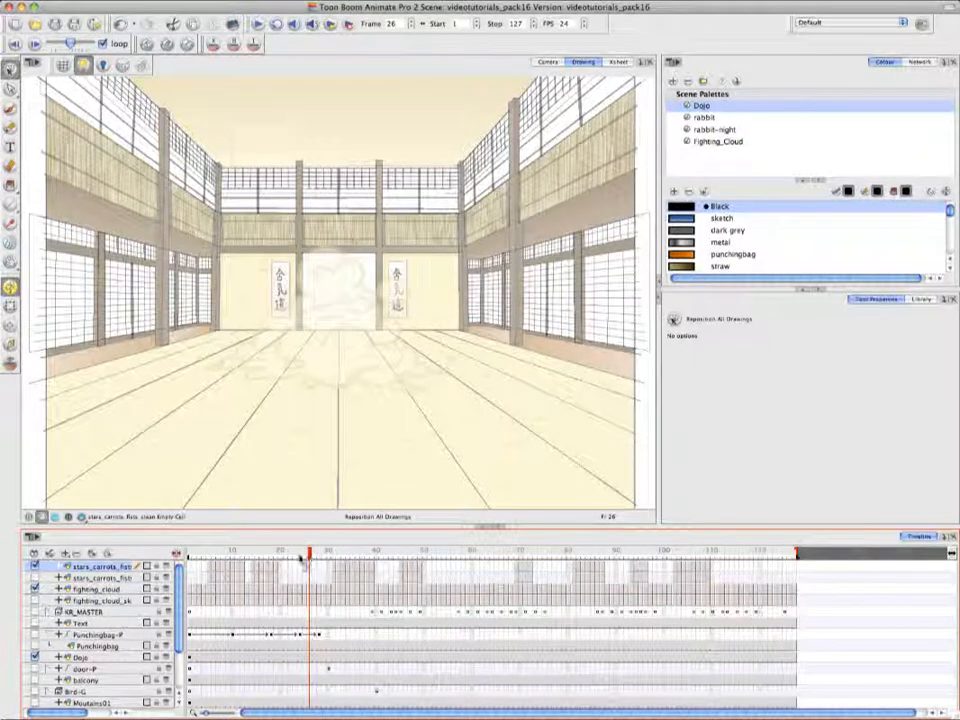
click(304, 556)
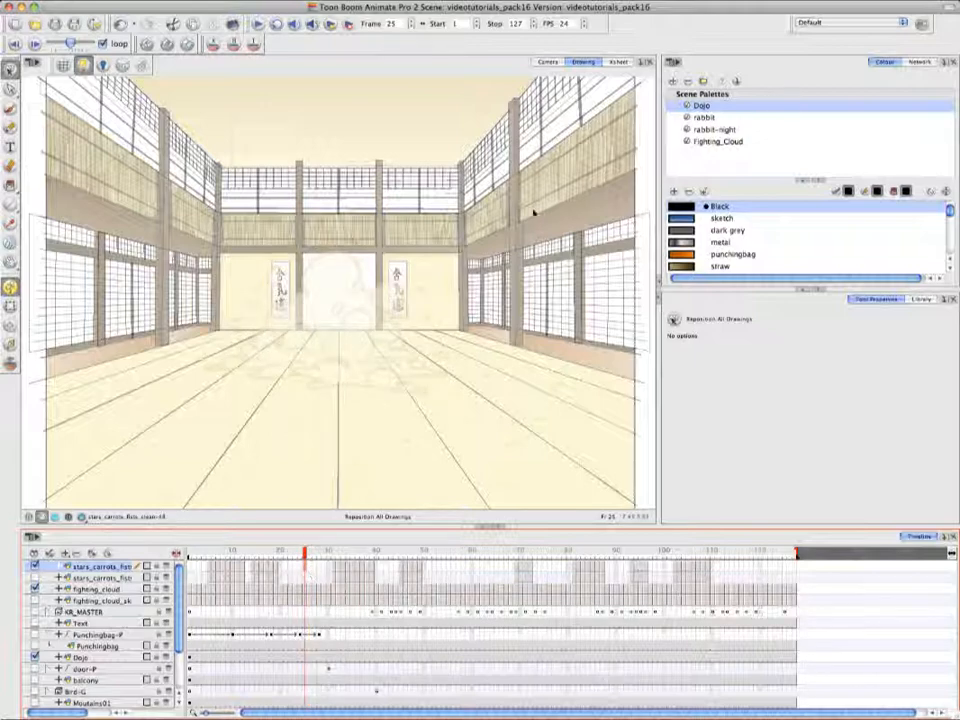
click(618, 60)
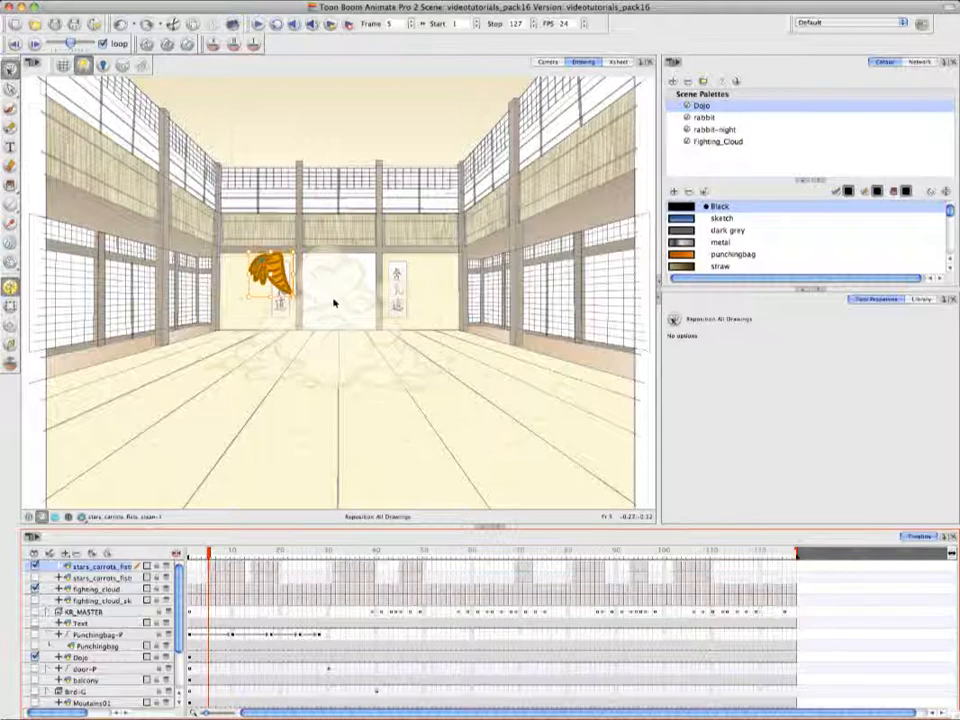
Choose Reposition All Drawings from the Select tool and drag the carrot down onto the dojo floor
click(10, 72)
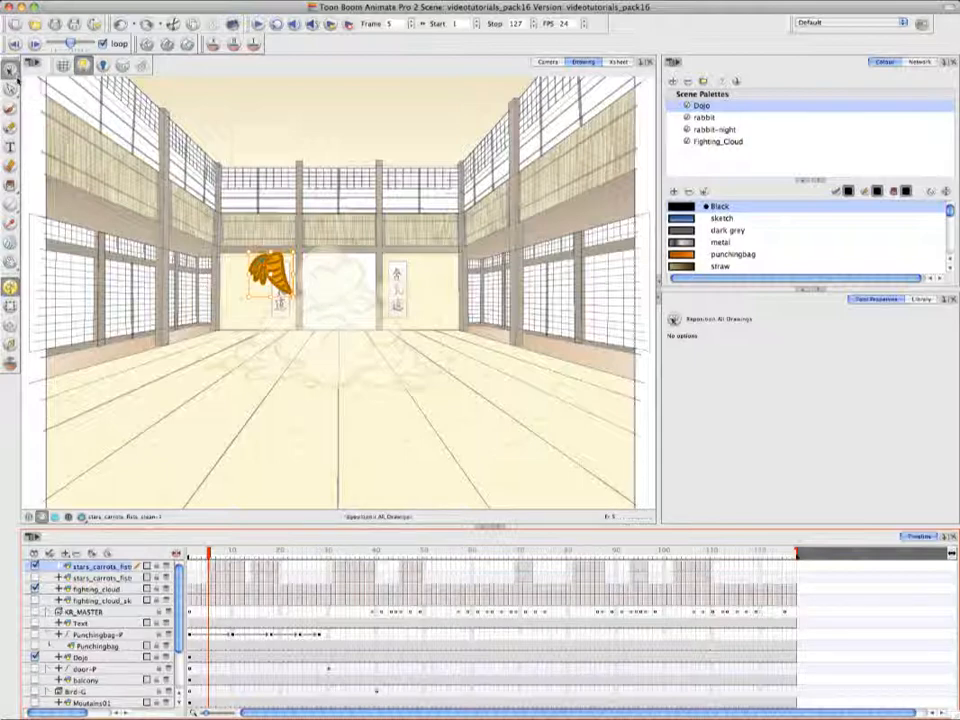
click(8, 72)
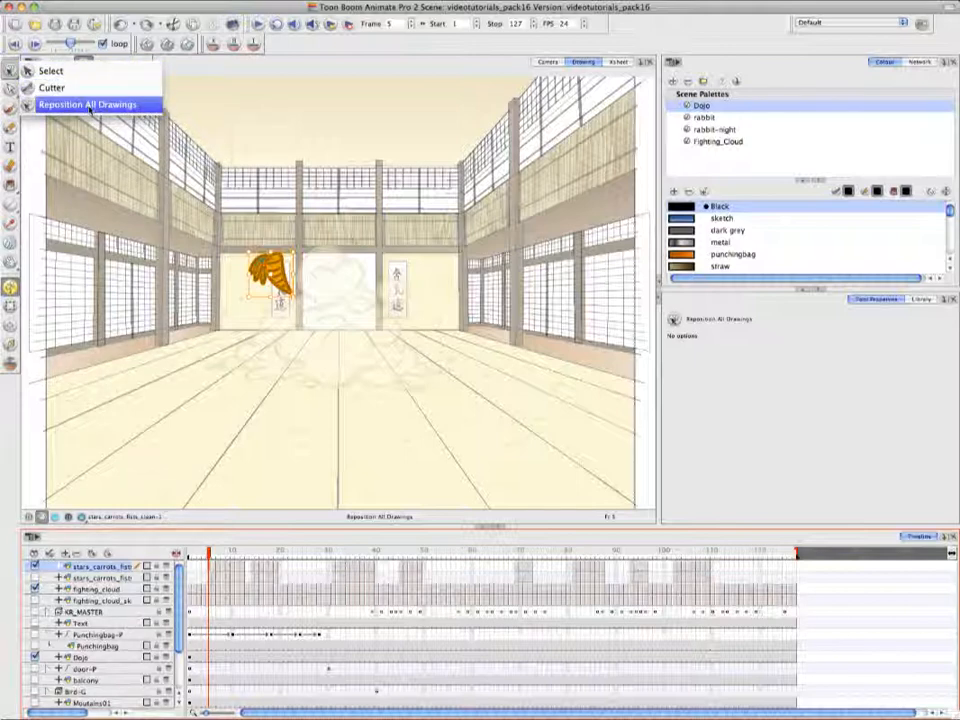
click(92, 104)
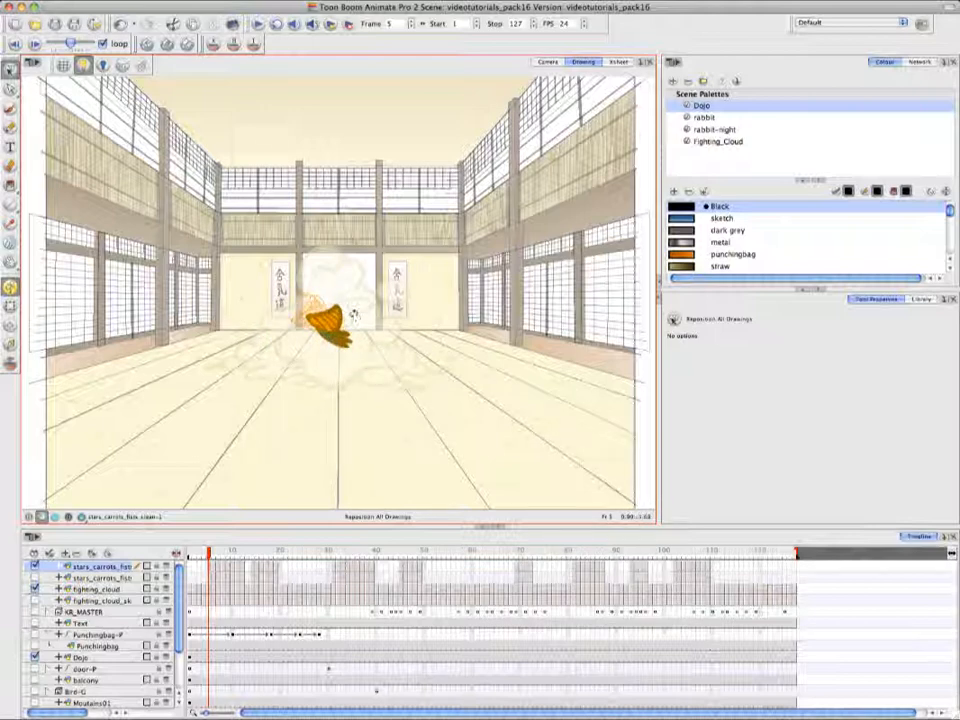
drag(338, 320, 316, 304)
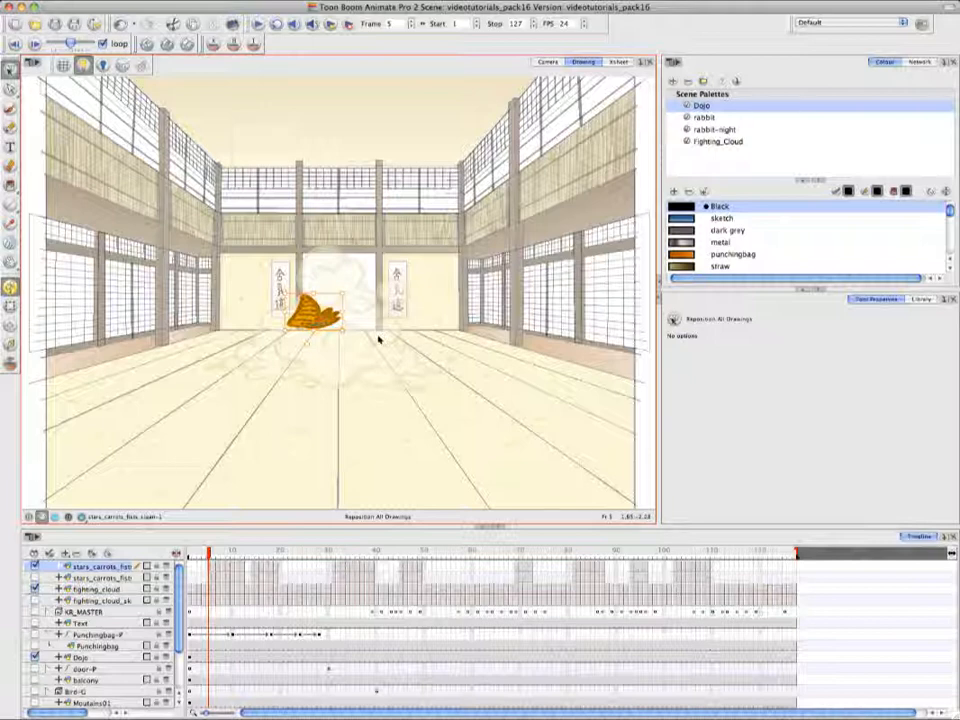
mouse_move(464, 392)
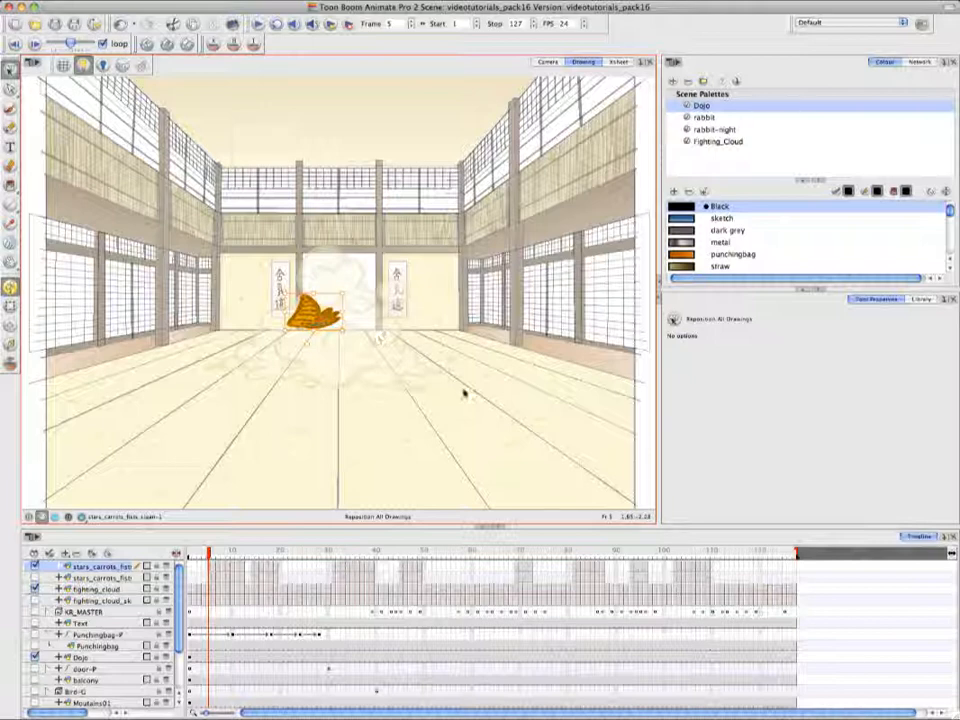